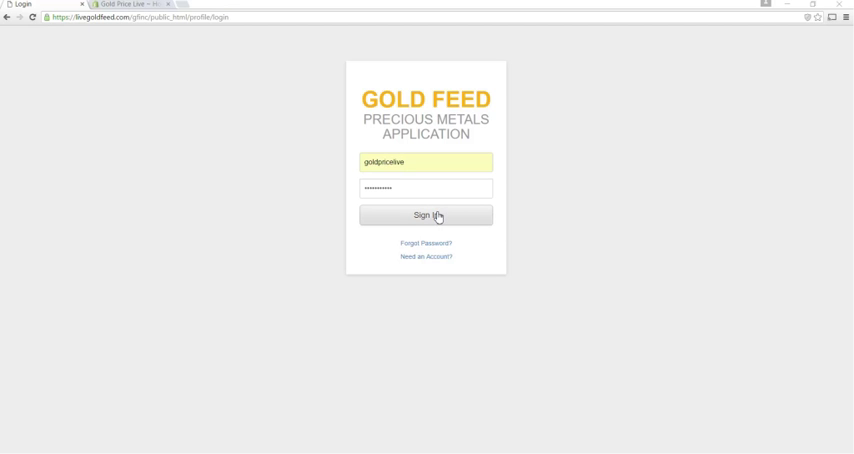
Sign in to Gold Price Live and go to the Profile section.
{"action": "left_click", "coordinate": [424, 216]}
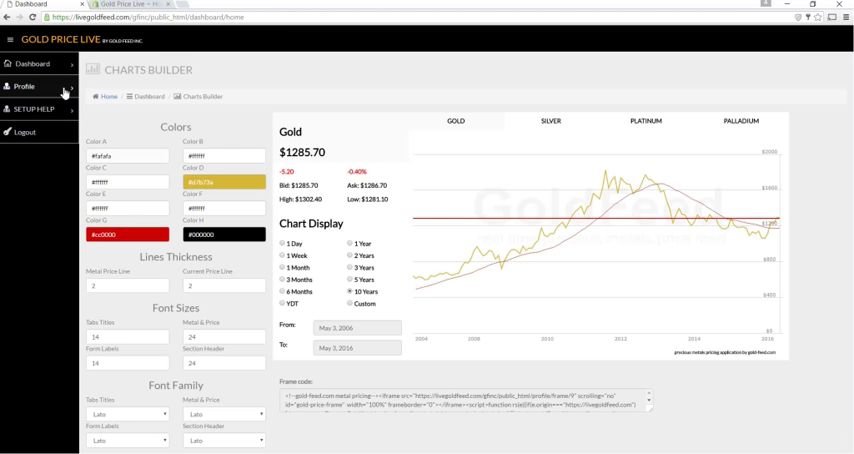
{"action": "left_click", "coordinate": [22, 86]}
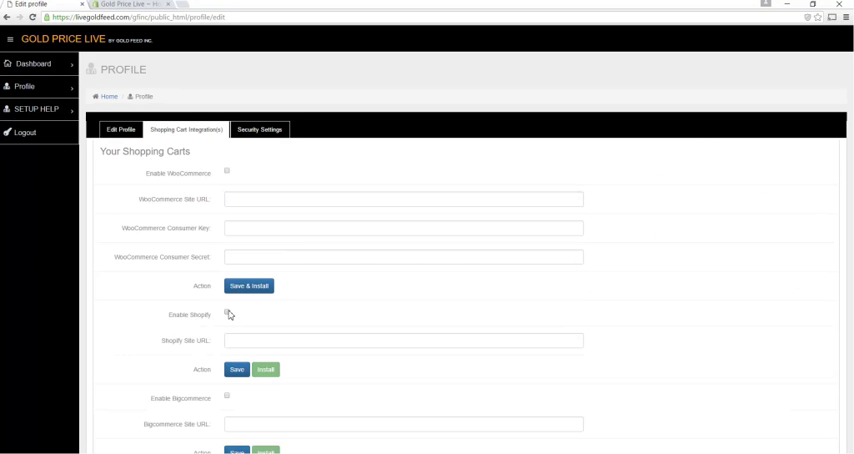
{"action": "left_click", "coordinate": [230, 314]}
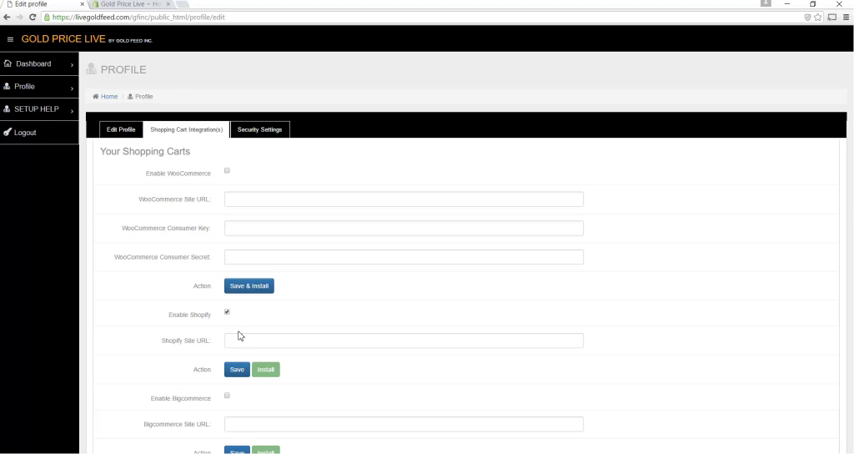
{"action": "type", "text": "https://gold-price-live.myshopify.com"}
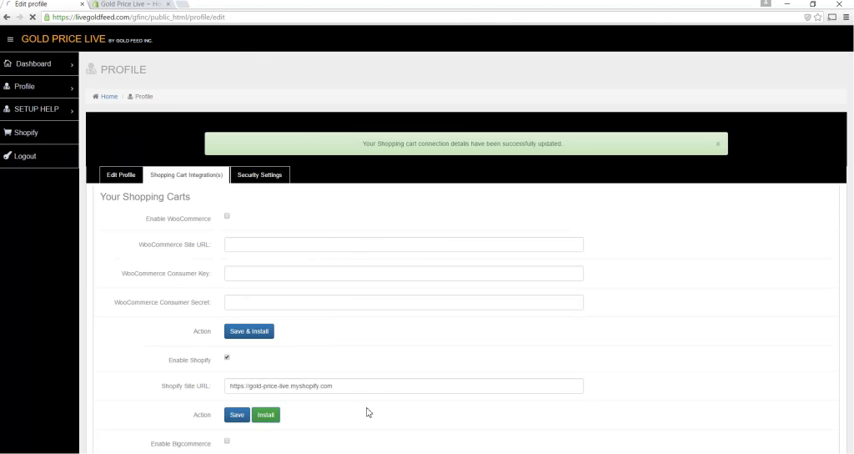
{"action": "left_click", "coordinate": [272, 416]}
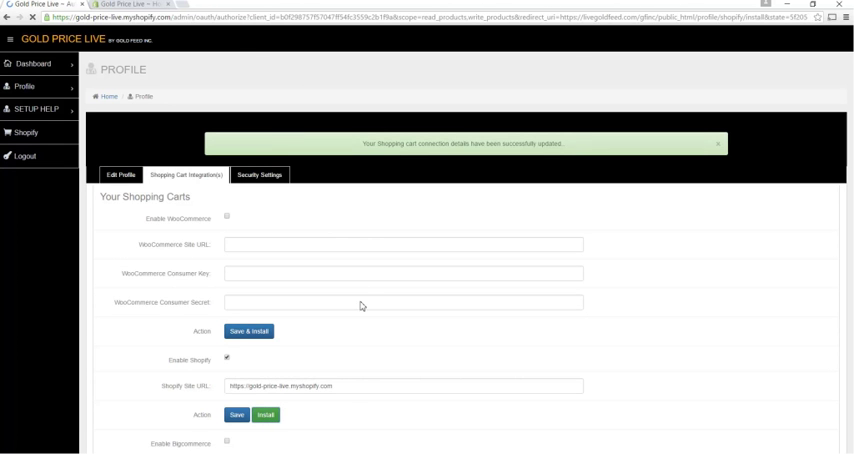
{"action": "left_click", "coordinate": [264, 414]}
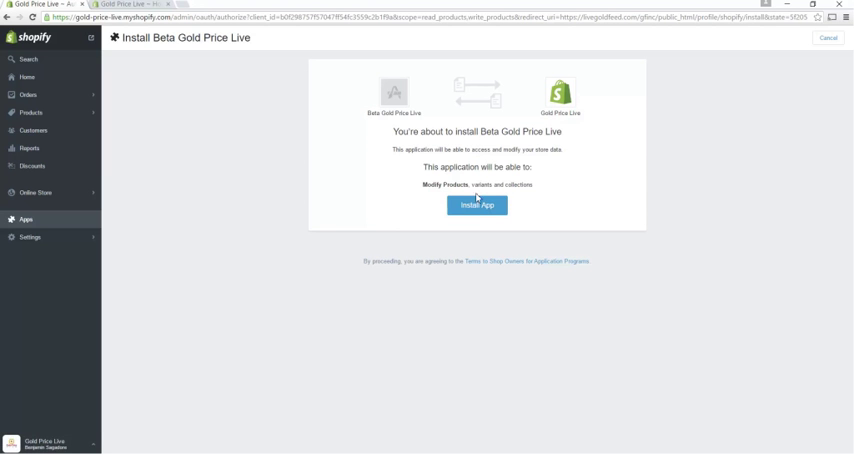
Install Beta Gold Price Live on the store and approve its recurring monthly charge.
{"action": "left_click", "coordinate": [476, 204]}
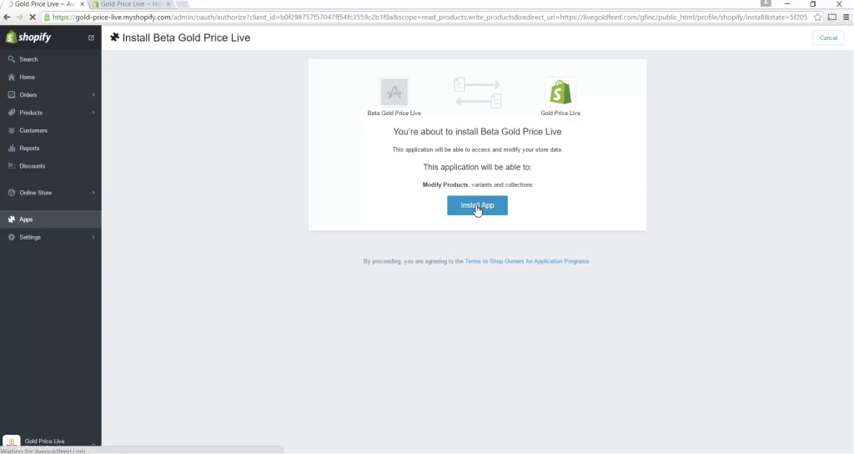
{"action": "left_click", "coordinate": [476, 204]}
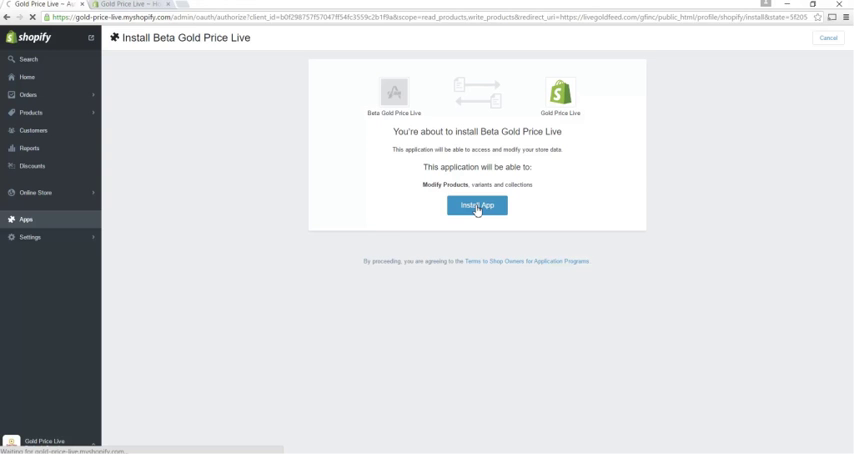
{"action": "left_click", "coordinate": [476, 204]}
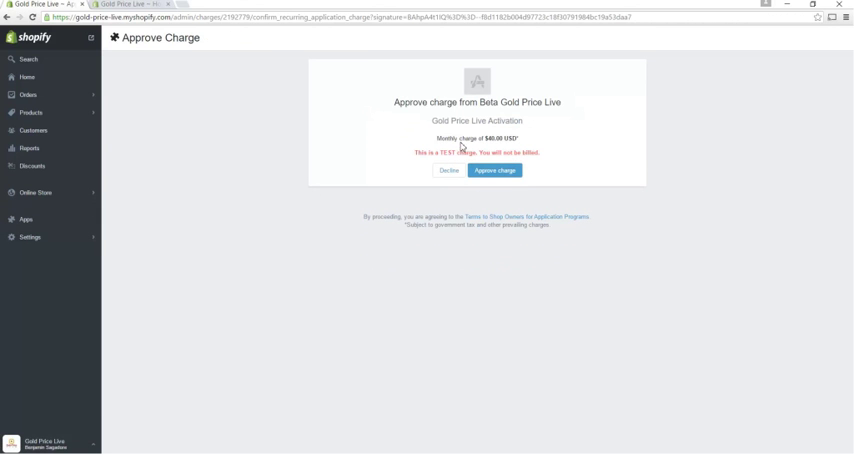
{"action": "left_click", "coordinate": [494, 170]}
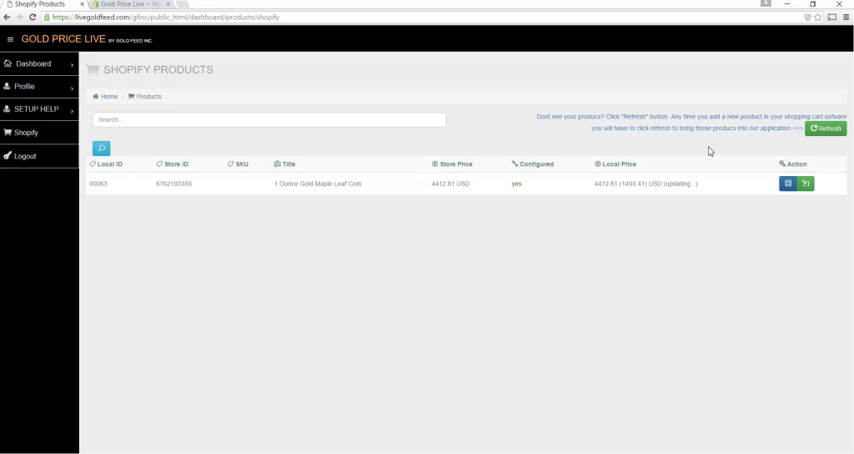
{"action": "mouse_move", "coordinate": [464, 272]}
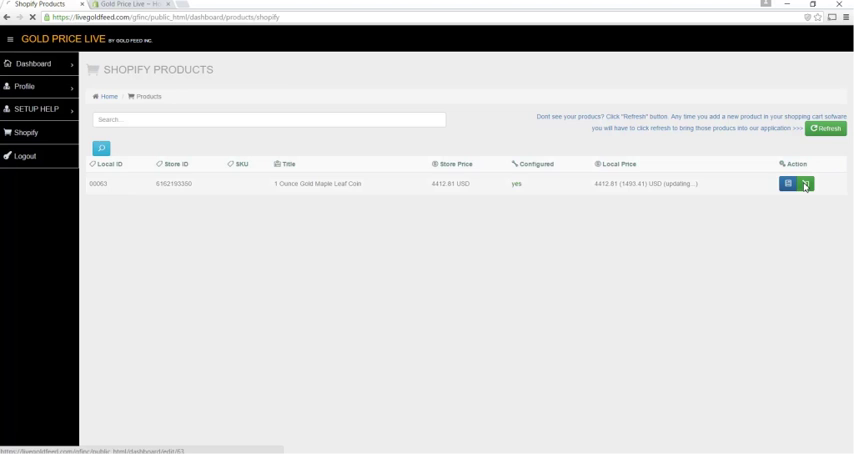
Edit the gold maple leaf coin product from the Shopify Products list.
{"action": "left_click", "coordinate": [788, 184]}
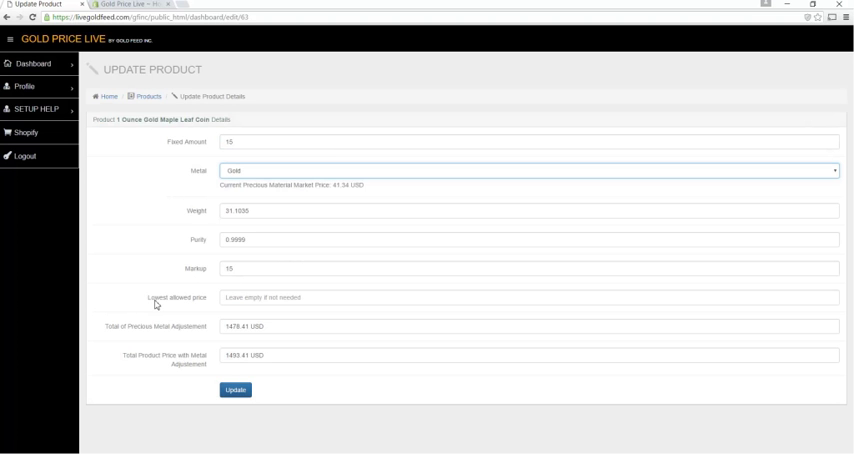
{"action": "mouse_move", "coordinate": [186, 298]}
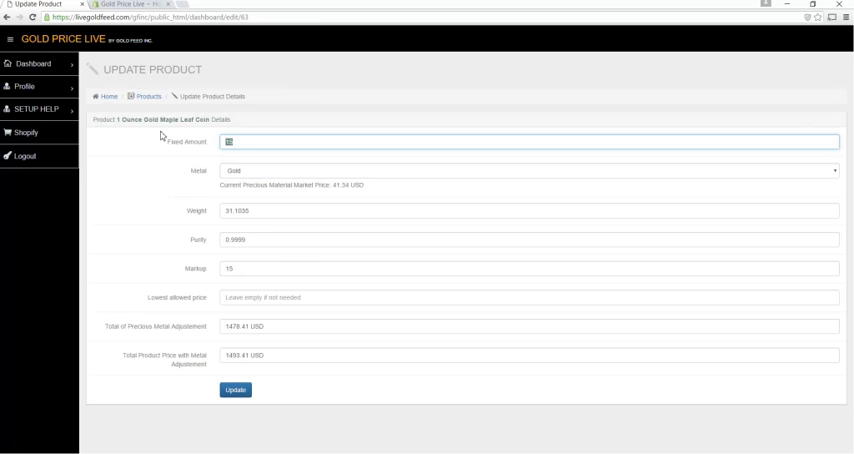
Set the coin product's Fixed Amount to 100.
{"action": "type", "text": "100"}
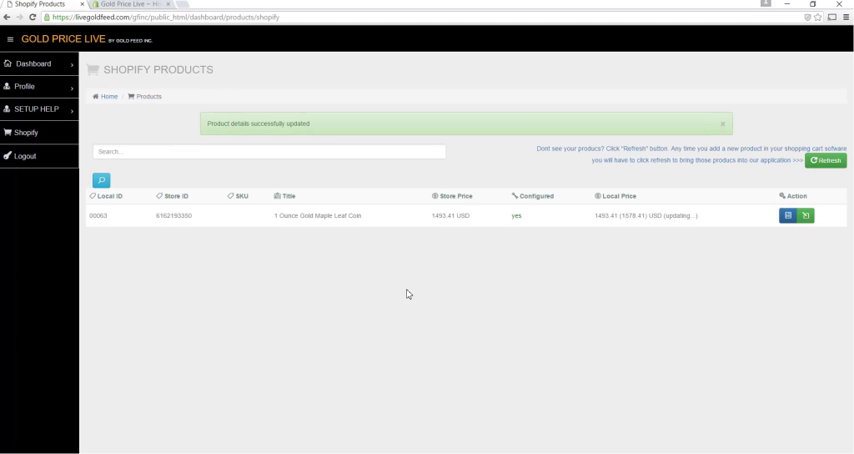
{"action": "mouse_move", "coordinate": [302, 332]}
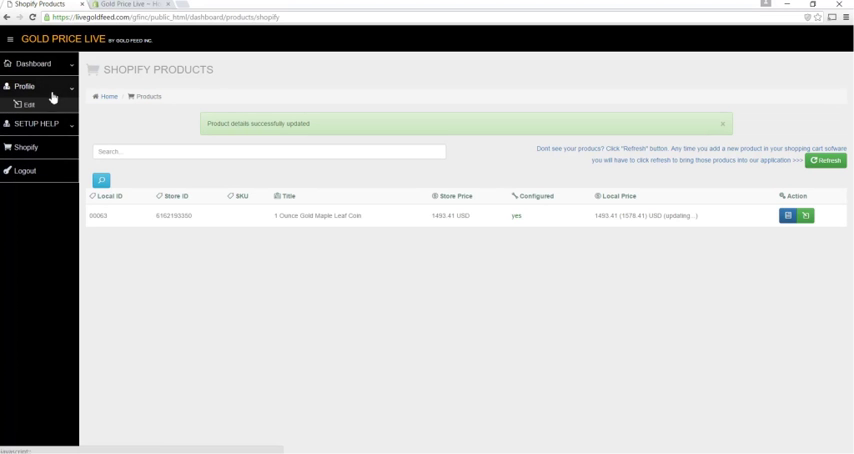
Uninstall the app from Shopify via the profile's Shopping Cart Integrations settings.
{"action": "left_click", "coordinate": [22, 104]}
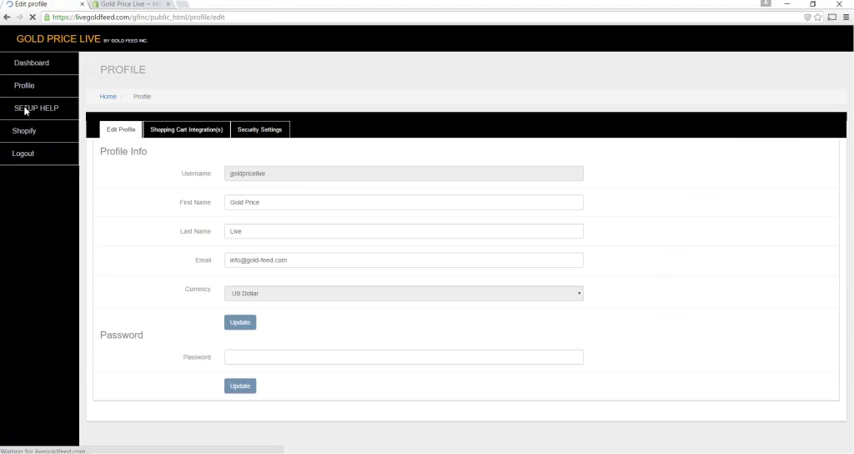
{"action": "left_click", "coordinate": [188, 128]}
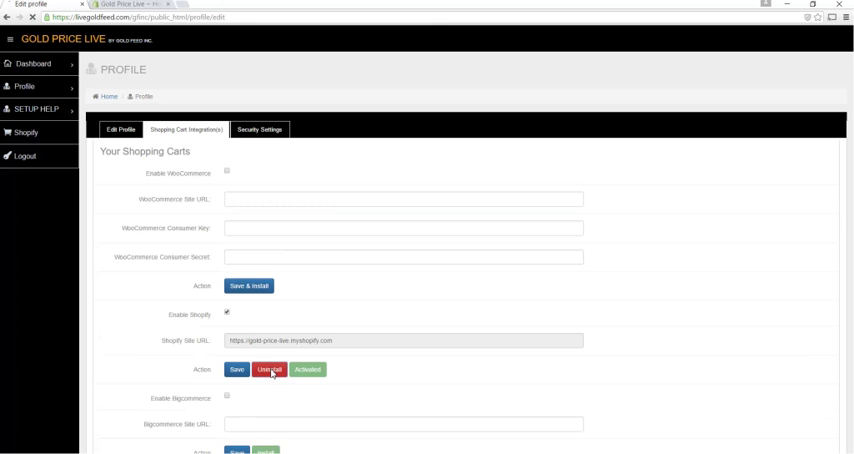
{"action": "left_click", "coordinate": [276, 368]}
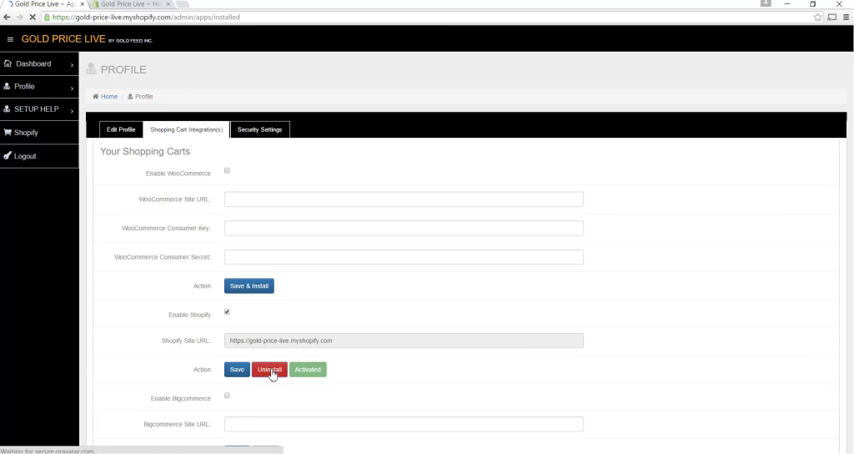
Remove Beta Gold Price Live from the store's installed apps and confirm the deletion.
{"action": "left_click", "coordinate": [270, 368]}
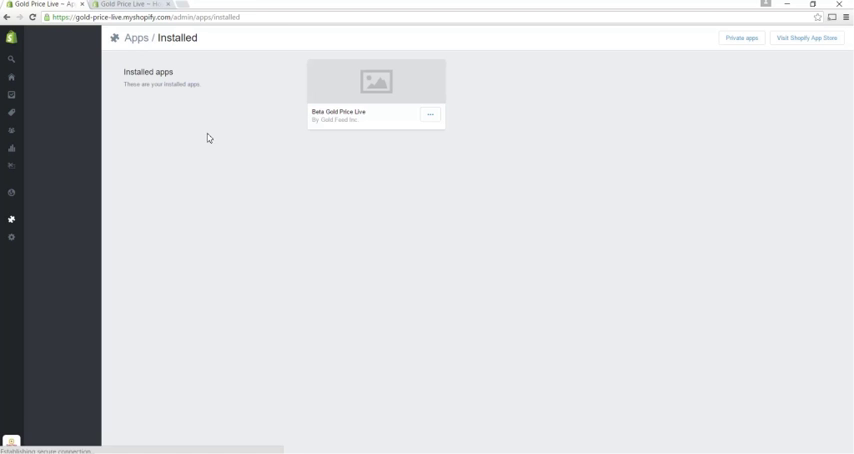
{"action": "left_click", "coordinate": [430, 114]}
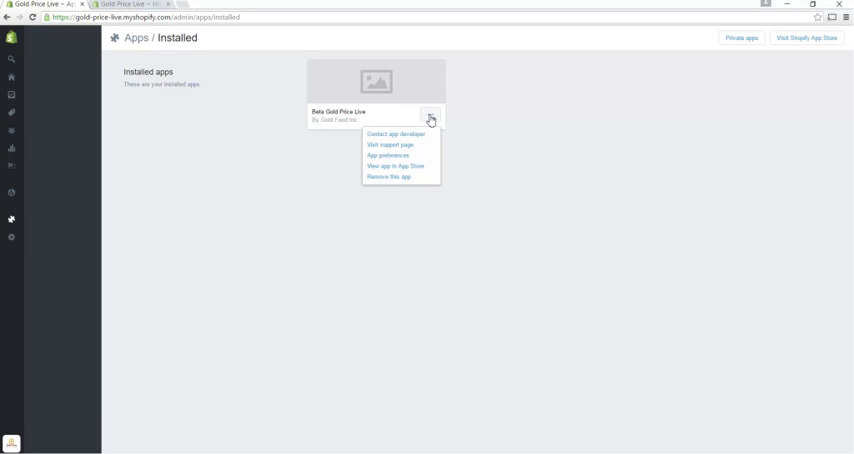
{"action": "left_click", "coordinate": [390, 176]}
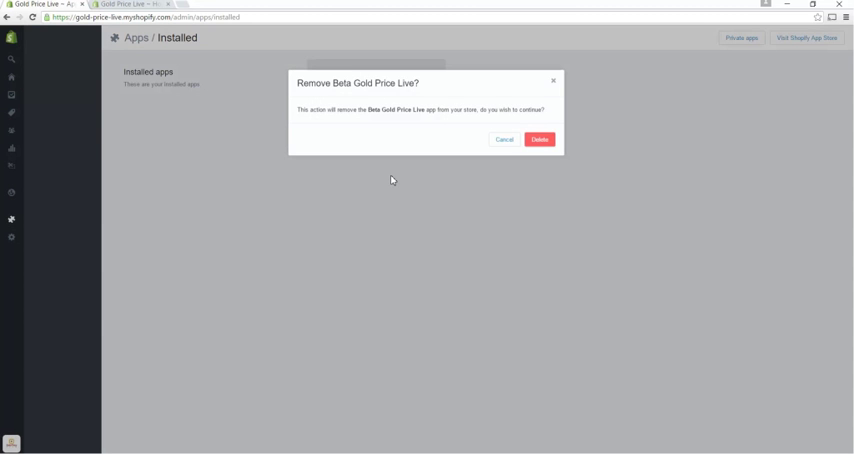
{"action": "left_click", "coordinate": [540, 140]}
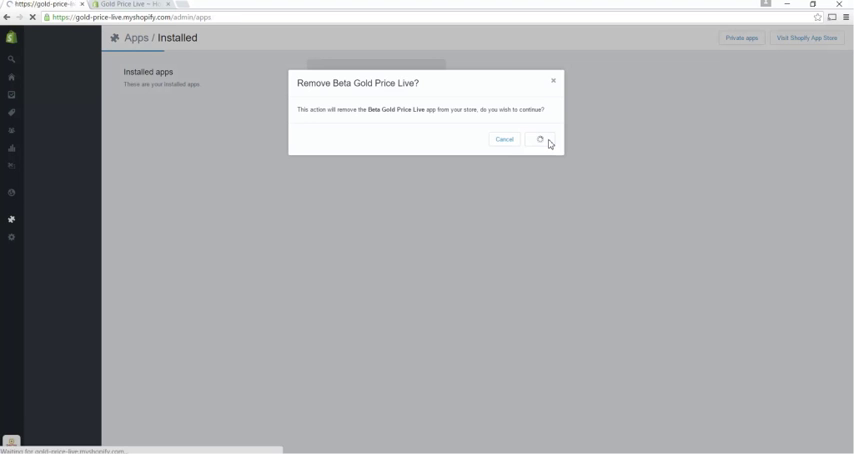
{"action": "left_click", "coordinate": [540, 140]}
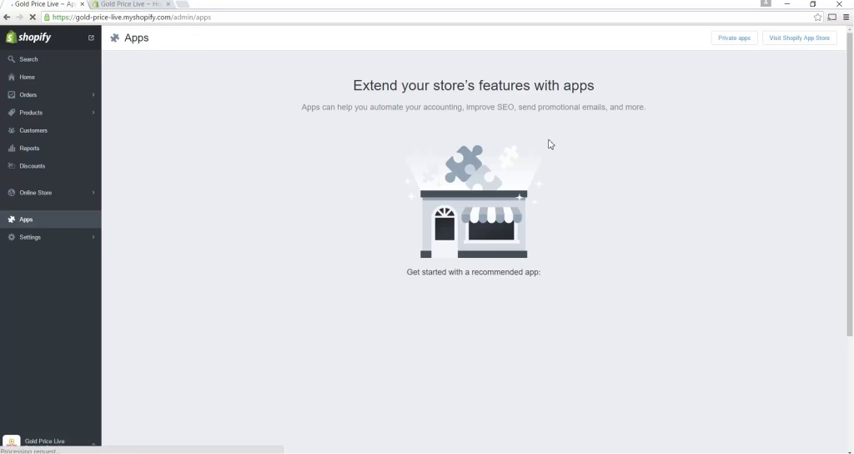